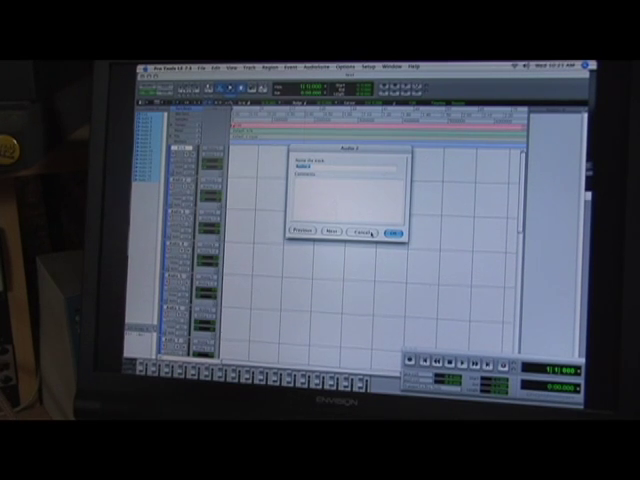
- Cancel the Name the Track dialog to return to the edit window
click(389, 231)
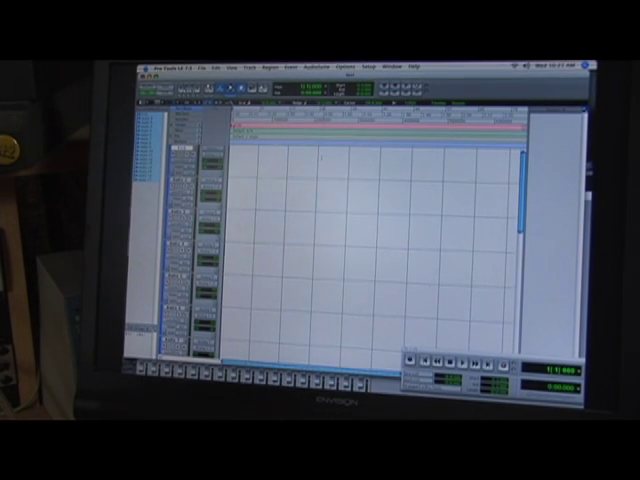